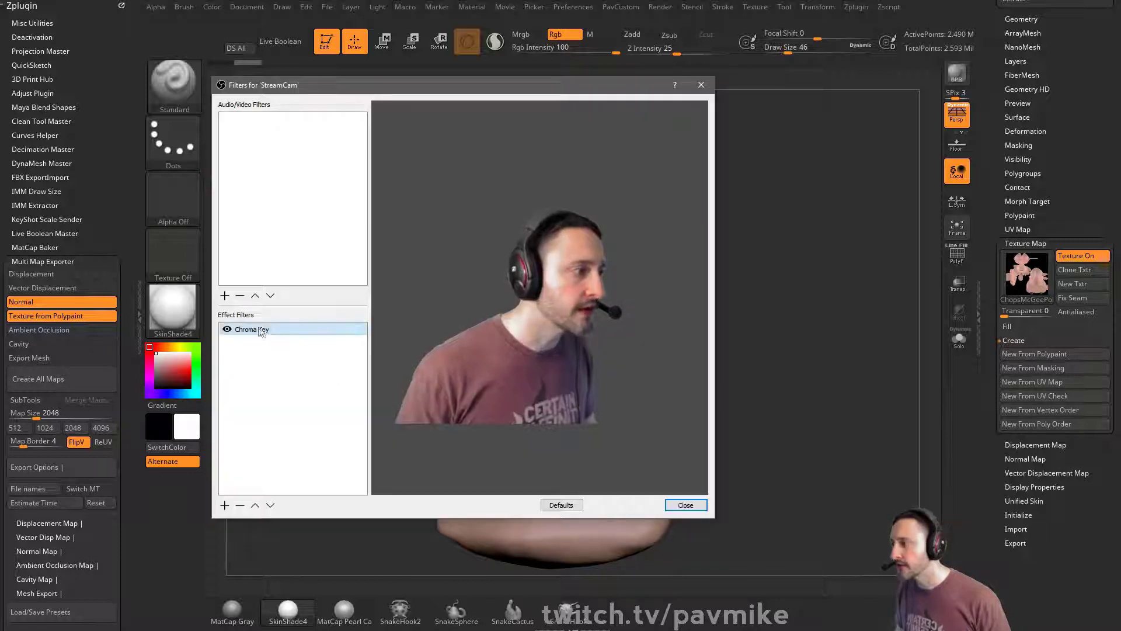
- Select the Chroma Key filter on StreamCam to show its green key settings
click(251, 328)
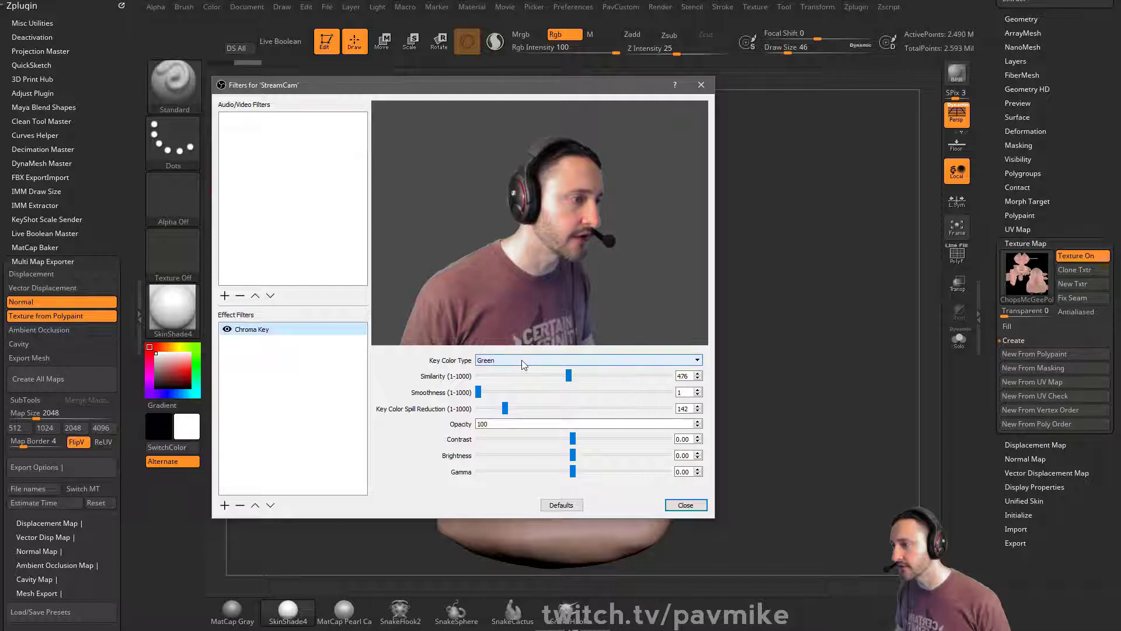
- Set Chroma Key similarity to about 473 so the background vanishes, then close the filters
drag(568, 375, 566, 375)
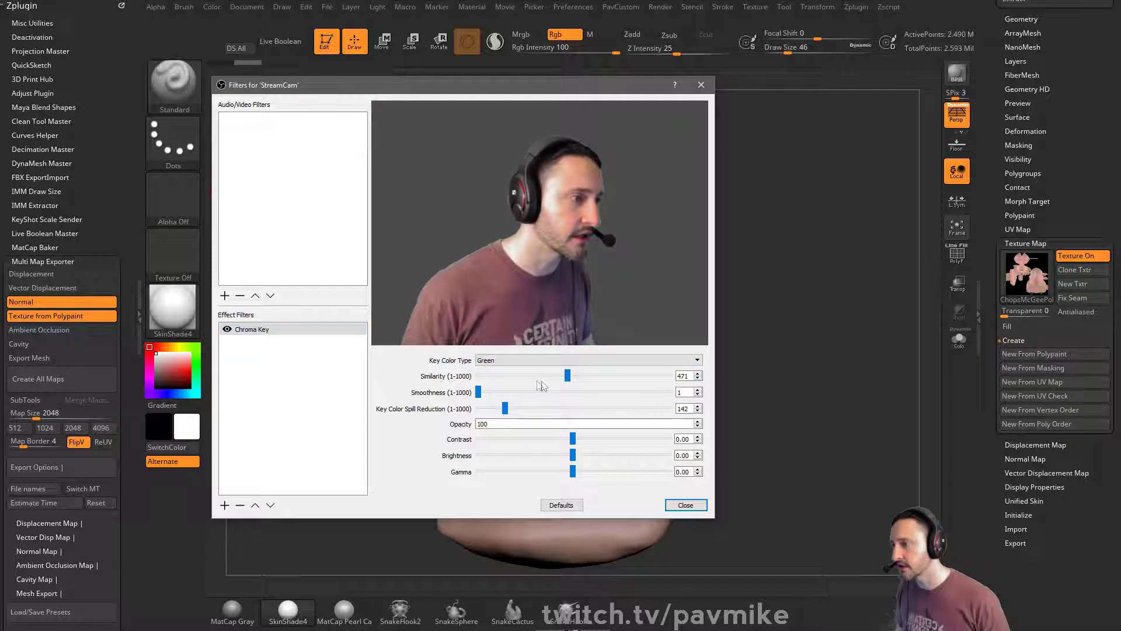
drag(567, 375, 548, 375)
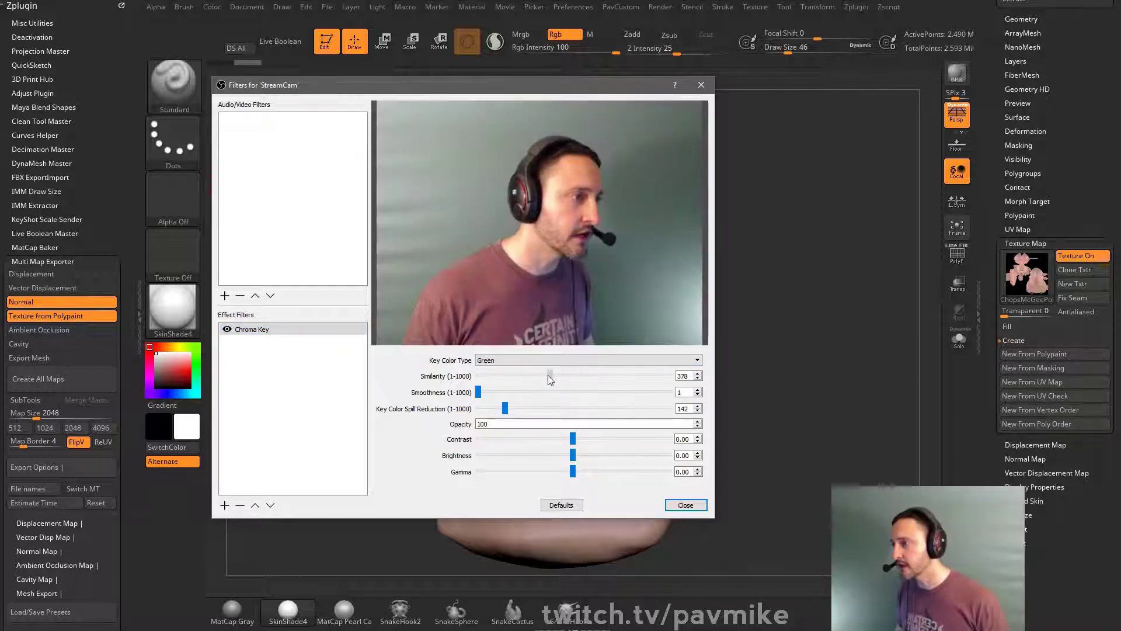
drag(548, 375, 564, 375)
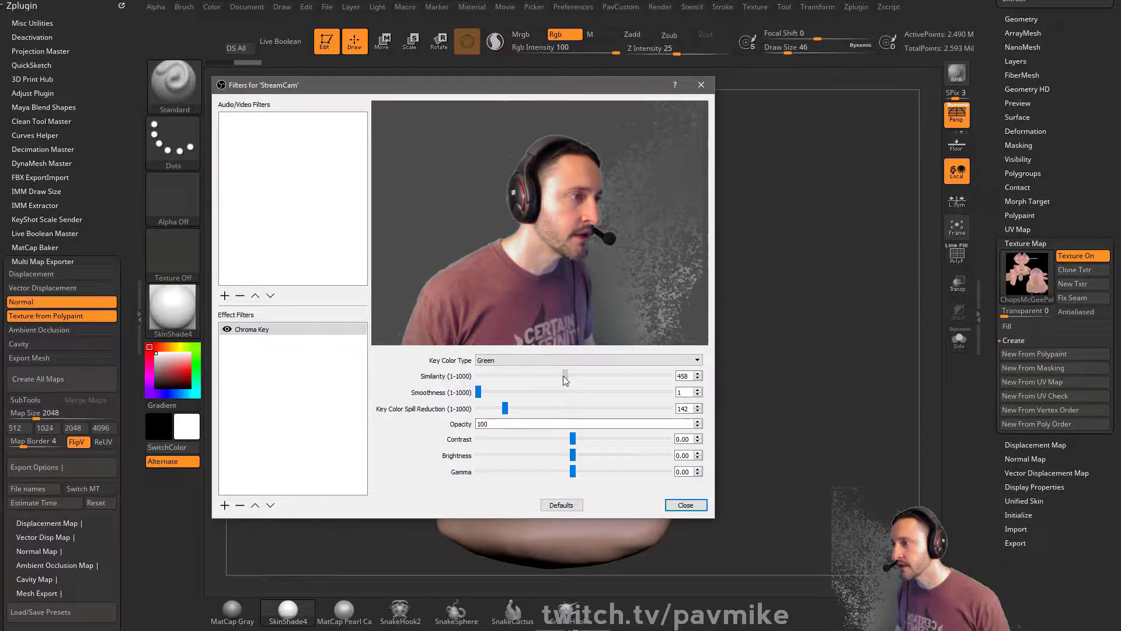
drag(564, 375, 567, 375)
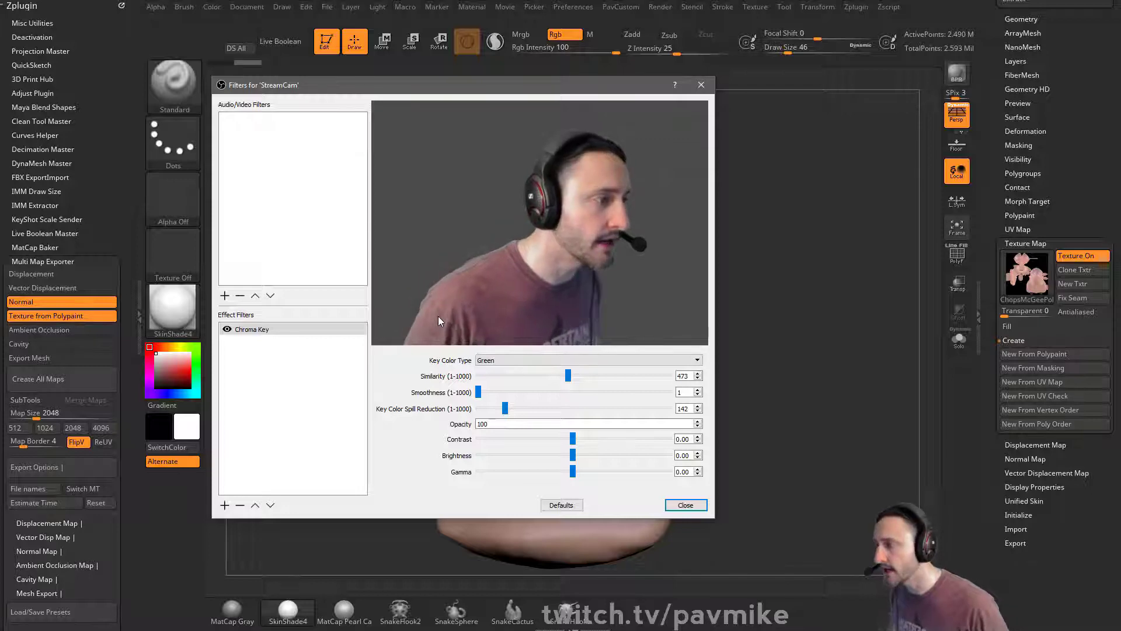
click(684, 504)
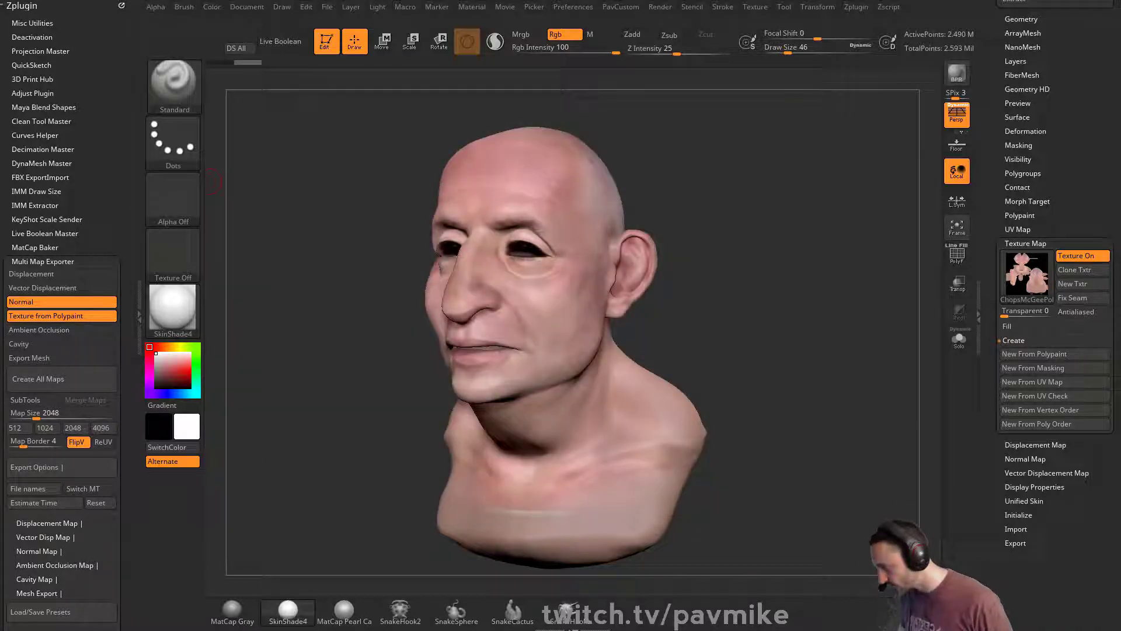